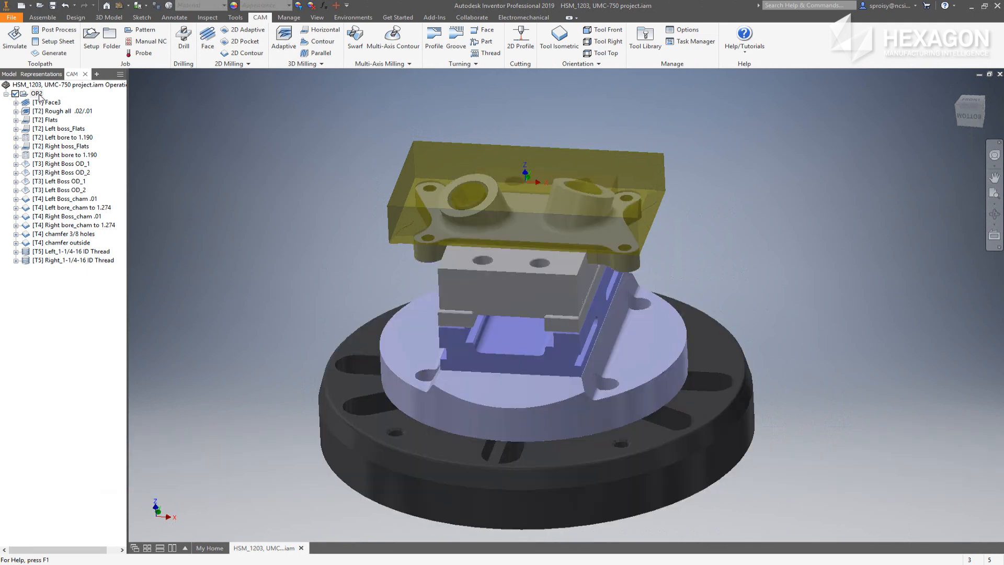
Open post processing for the OP2 setup using the HAAS UMC-750 configuration.
{"action": "left_click", "coordinate": [57, 33]}
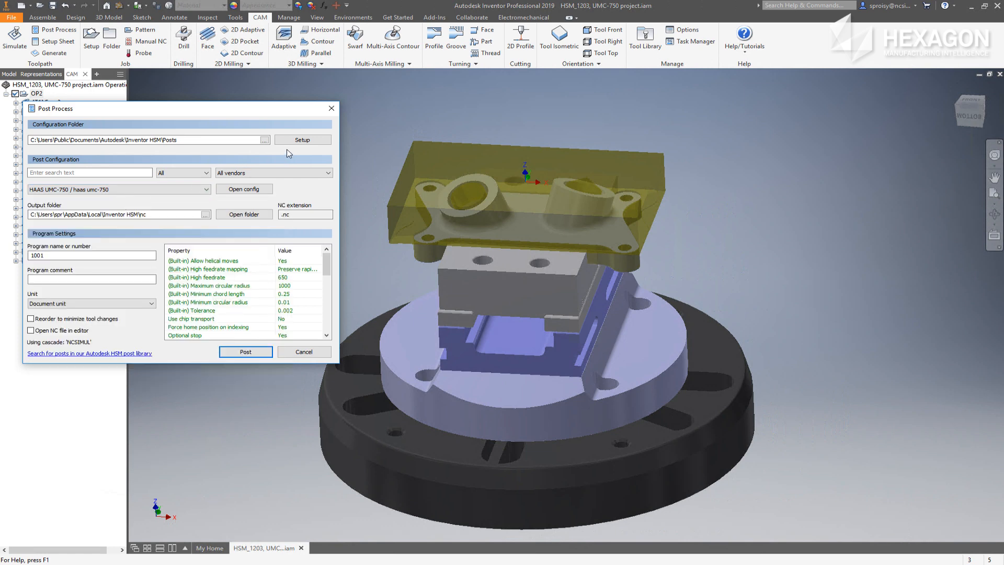
Change the program number from 1001 to 8998 and run the post.
{"action": "left_click", "coordinate": [302, 140]}
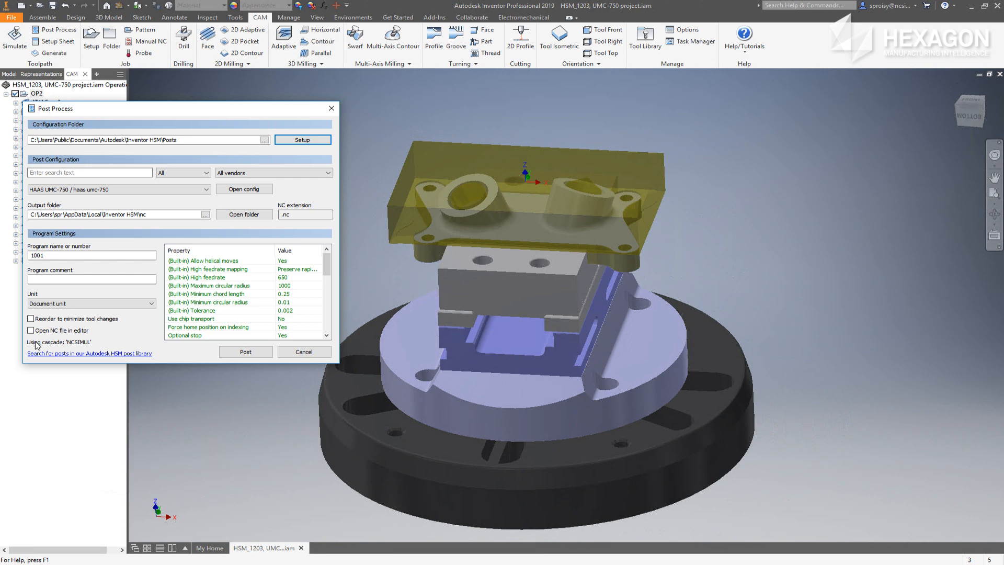
{"action": "left_click", "coordinate": [91, 254]}
{"action": "type", "text": "8998"}
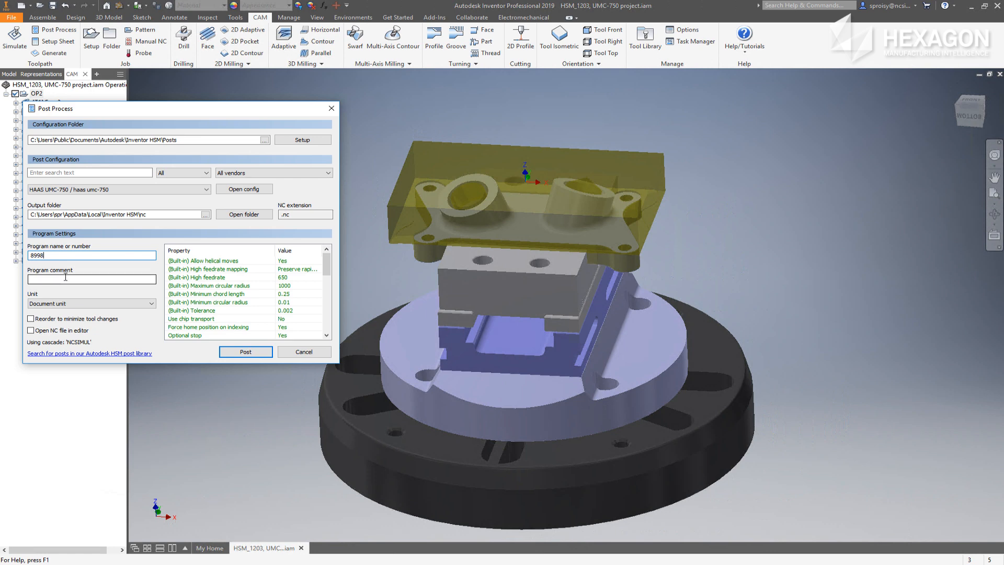
{"action": "left_click", "coordinate": [245, 351]}
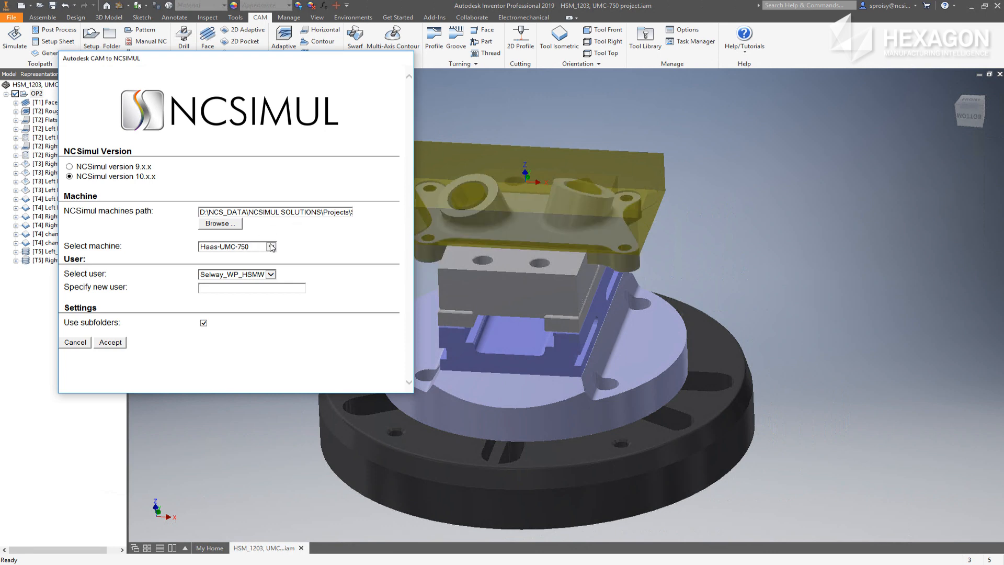
Select the Haas-UMC-750 machine and accept the NCSIMUL export.
{"action": "left_click", "coordinate": [272, 245]}
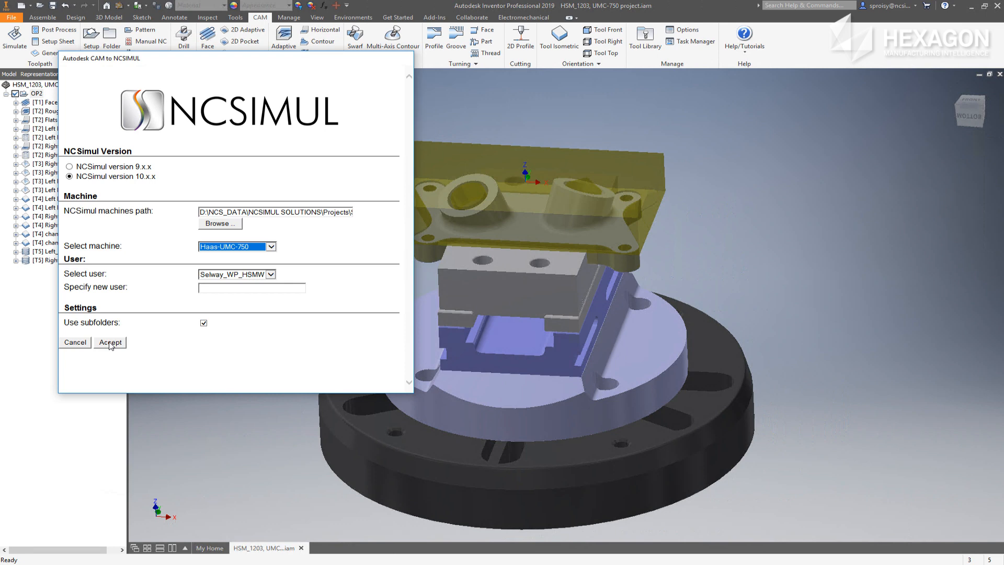
{"action": "left_click", "coordinate": [109, 342]}
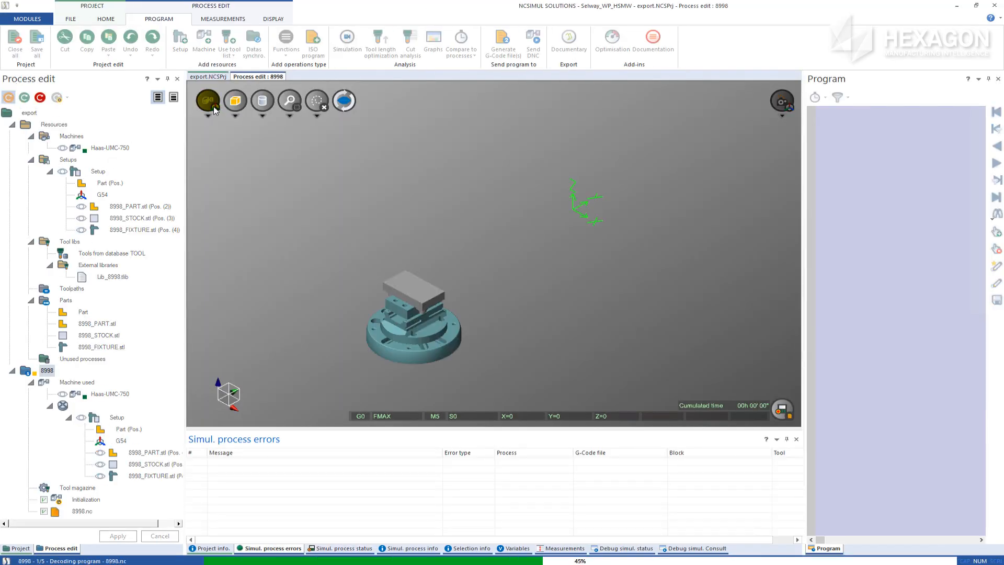
Show the machine view with toolpaths and expand program 8998.nc in the Program panel.
{"action": "left_click", "coordinate": [206, 100]}
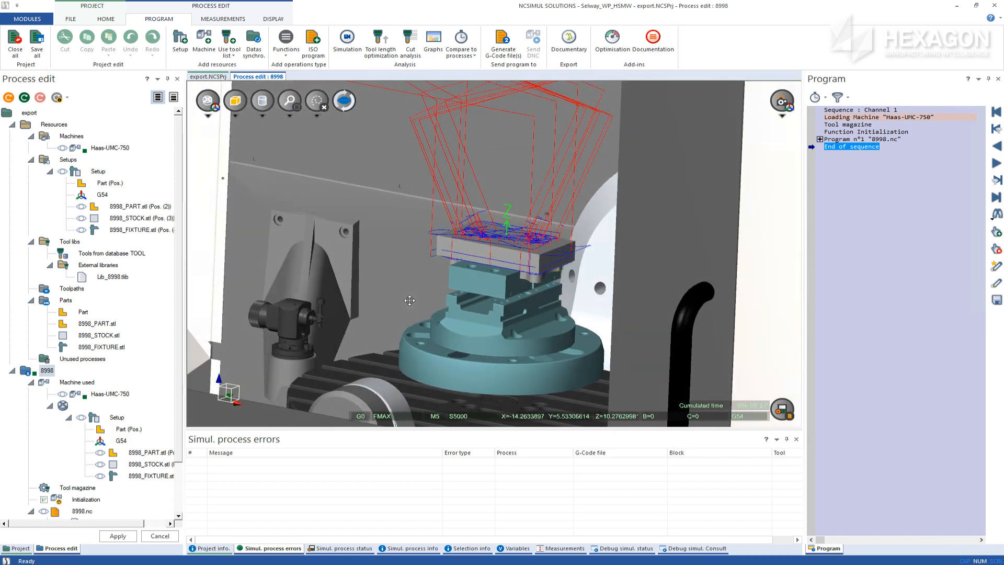
{"action": "left_click", "coordinate": [825, 138]}
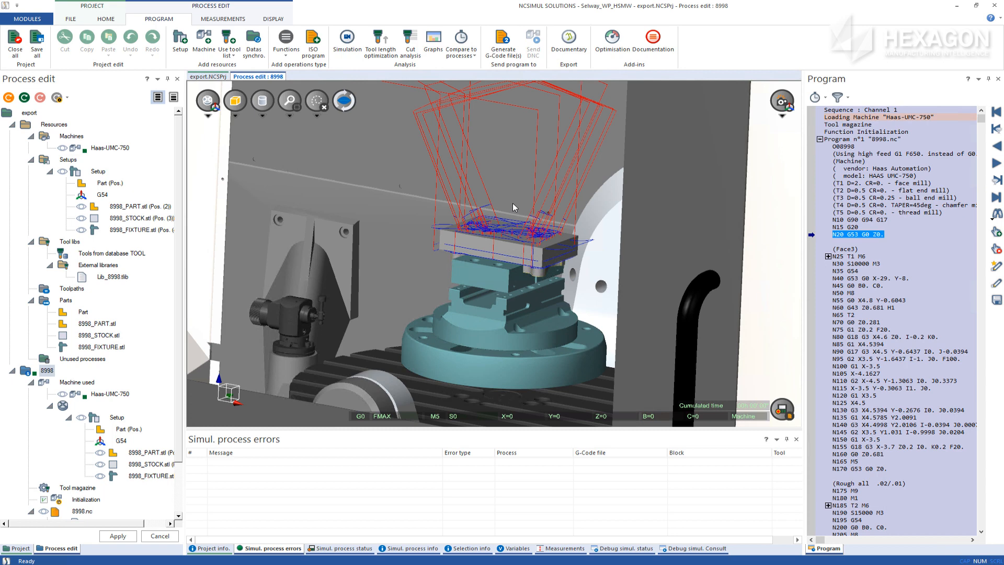